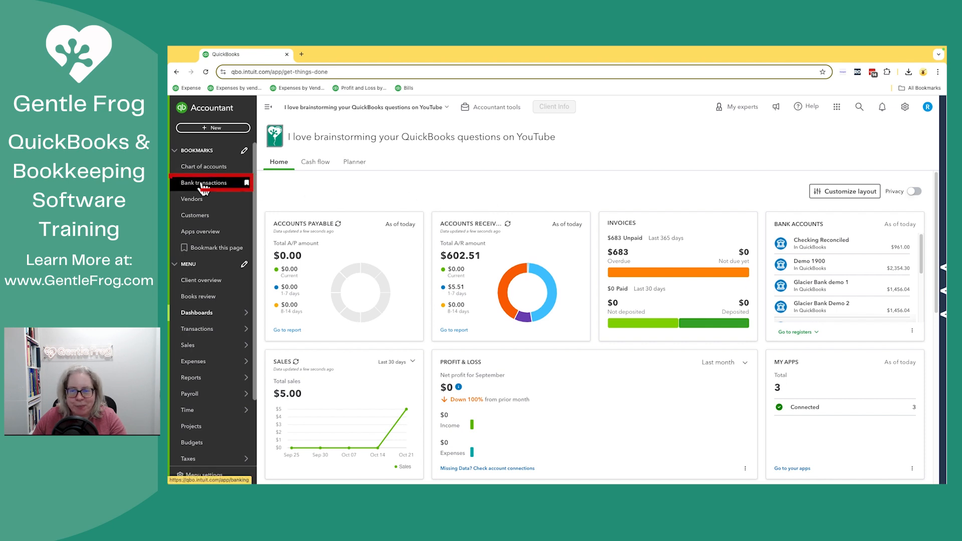
Step: Go to Bank transactions and show the Receipts list with the two Canada Post receipts
{"action": "left_click", "coordinate": [204, 183]}
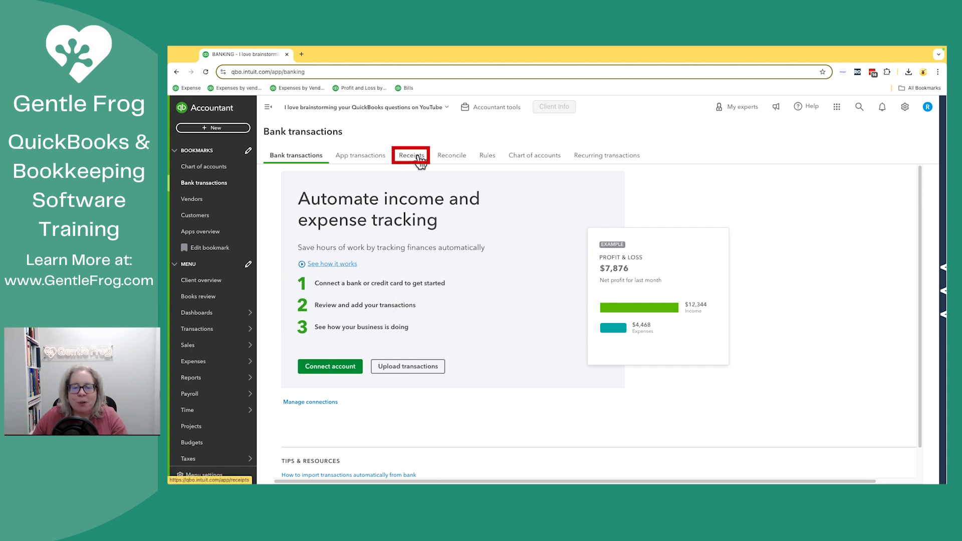
{"action": "left_click", "coordinate": [410, 155]}
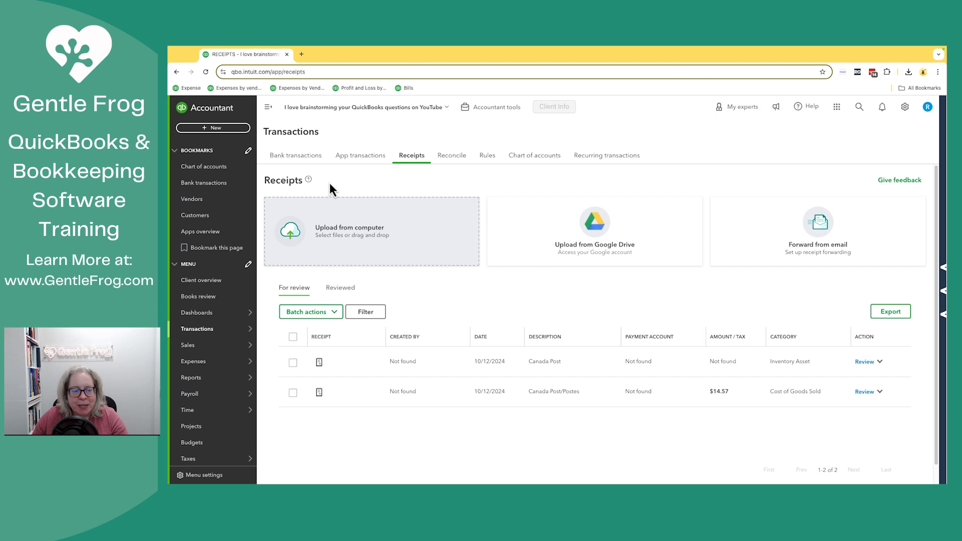
Step: Open the $14.57 Canada Post/Postes receipt for review from its row's Review dropdown
{"action": "left_click", "coordinate": [197, 329]}
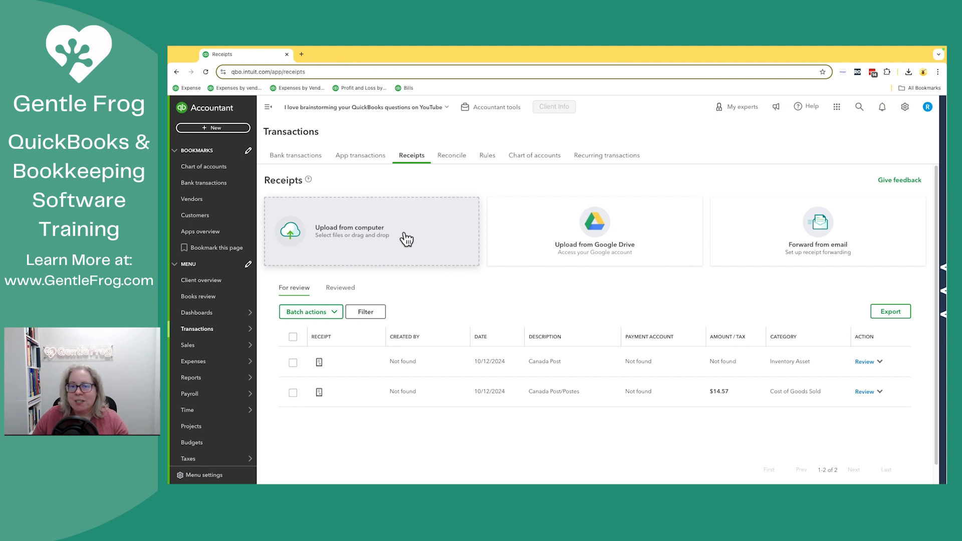
{"action": "mouse_move", "coordinate": [404, 180]}
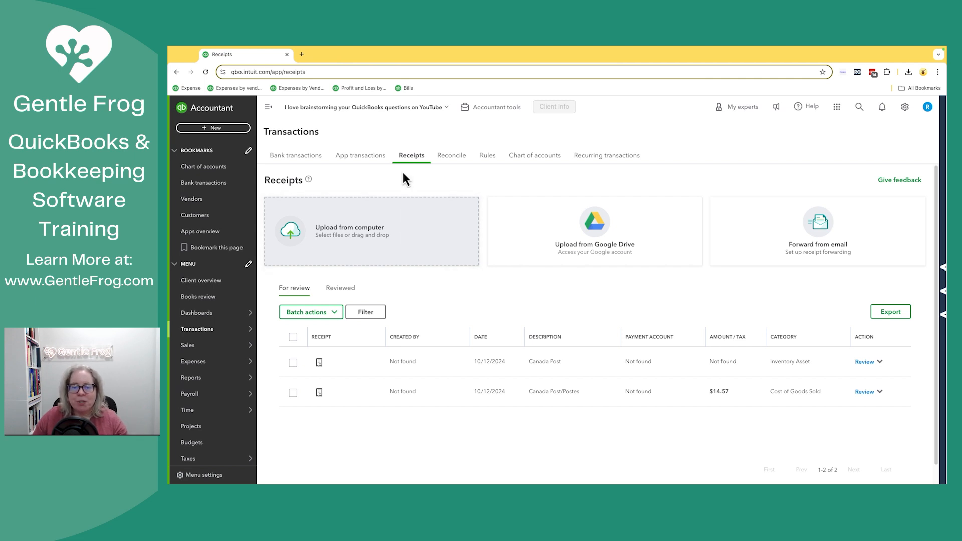
{"action": "mouse_move", "coordinate": [409, 158]}
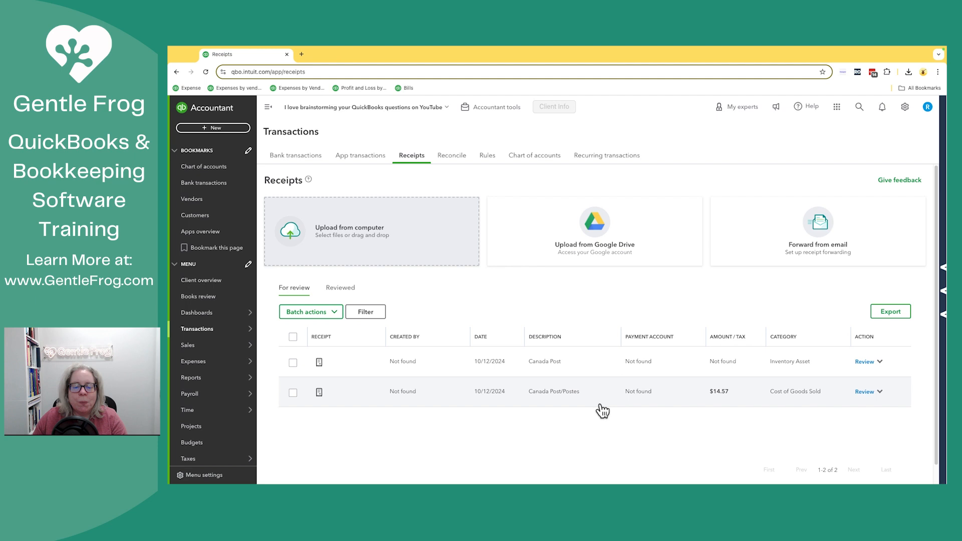
{"action": "mouse_move", "coordinate": [562, 386]}
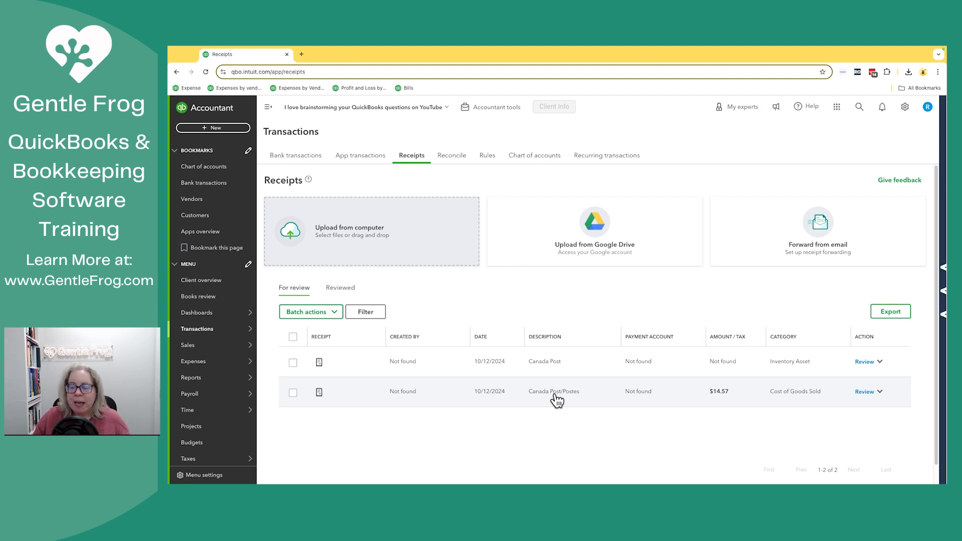
{"action": "mouse_move", "coordinate": [613, 399]}
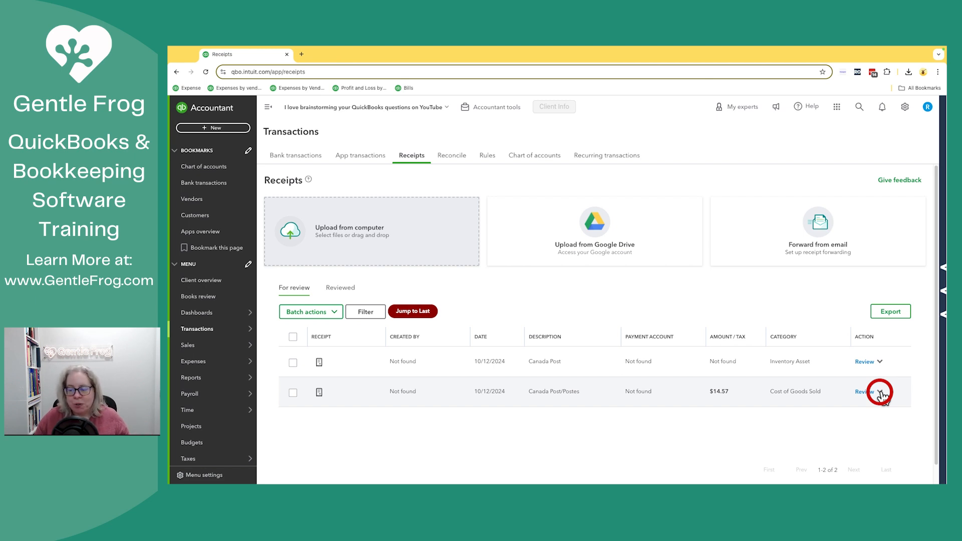
{"action": "left_click", "coordinate": [878, 391]}
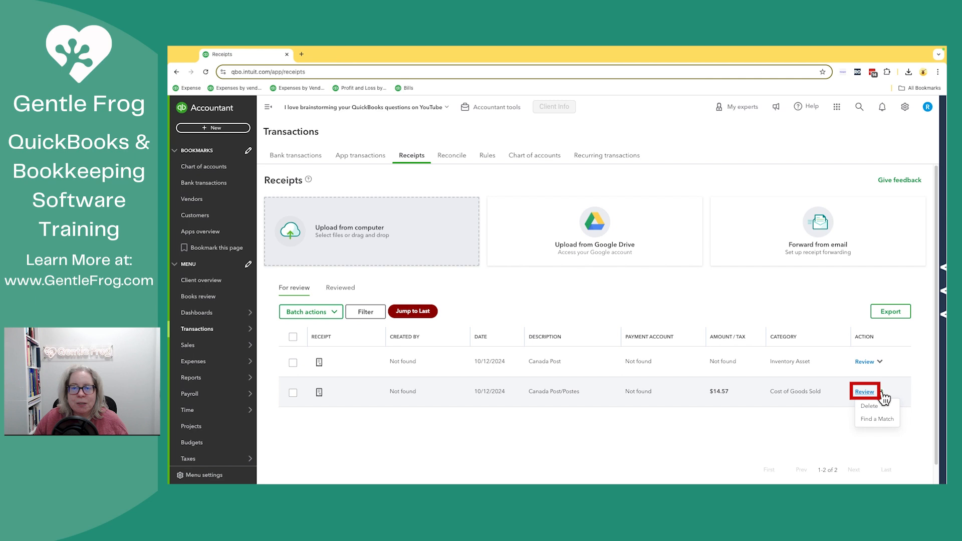
{"action": "left_click", "coordinate": [865, 392]}
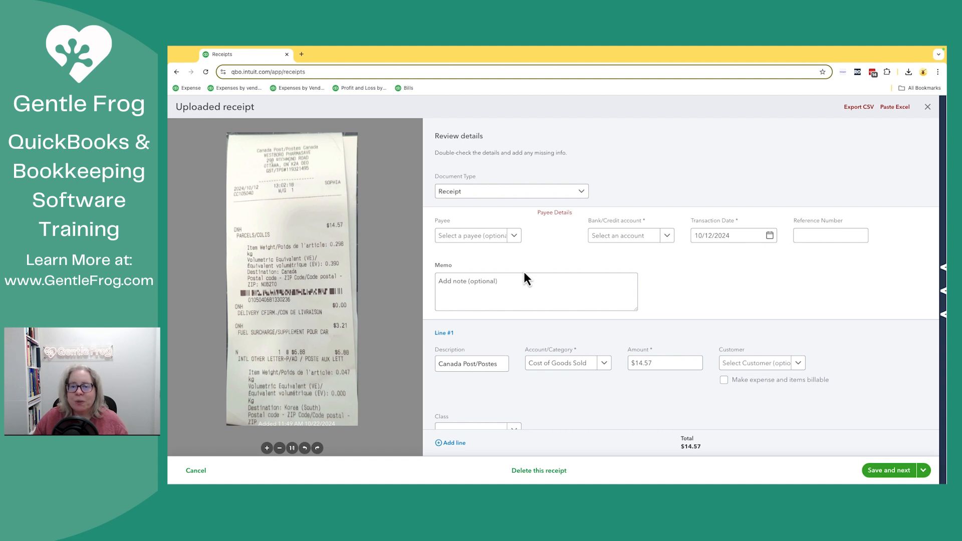
Step: Add Canada Post as a new vendor and assign it as the receipt's payee
{"action": "left_click", "coordinate": [478, 235]}
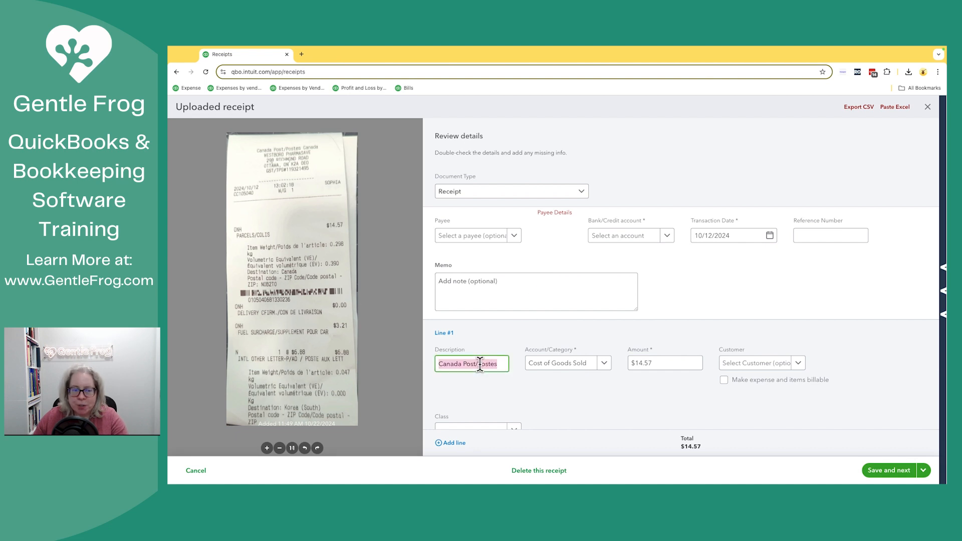
{"action": "left_click", "coordinate": [478, 235]}
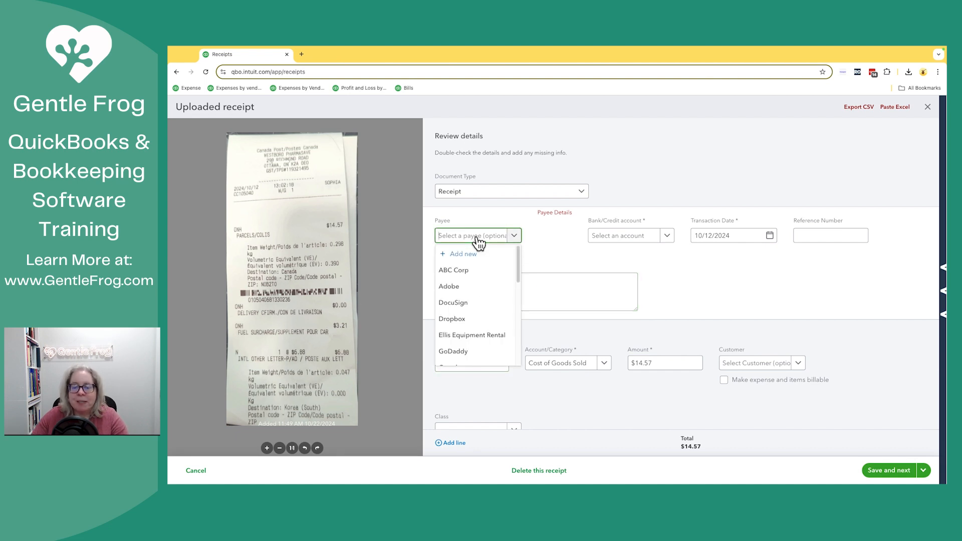
{"action": "type", "text": "Canda"}
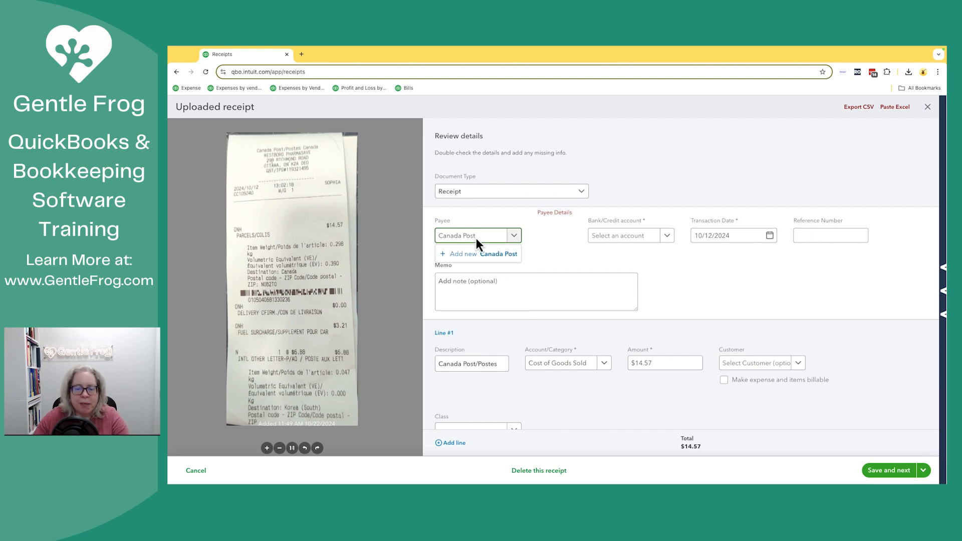
{"action": "left_click", "coordinate": [477, 254]}
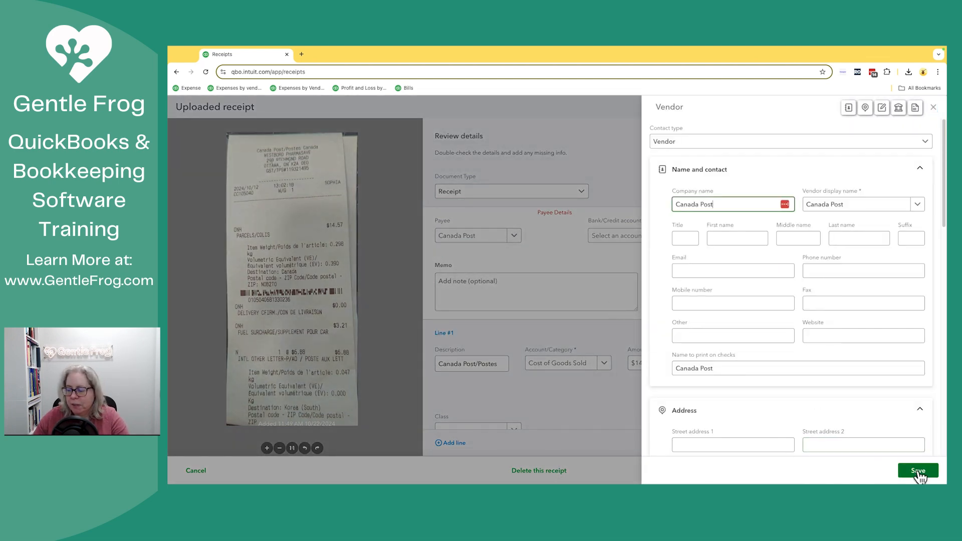
{"action": "left_click", "coordinate": [917, 470]}
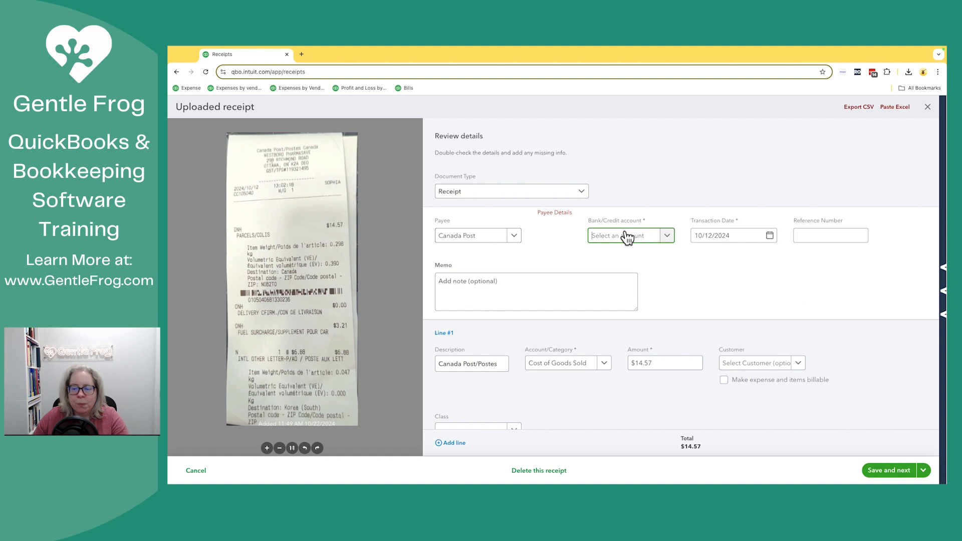
Step: Pay the receipt from the Demo 1900 account and check its date
{"action": "left_click", "coordinate": [629, 235]}
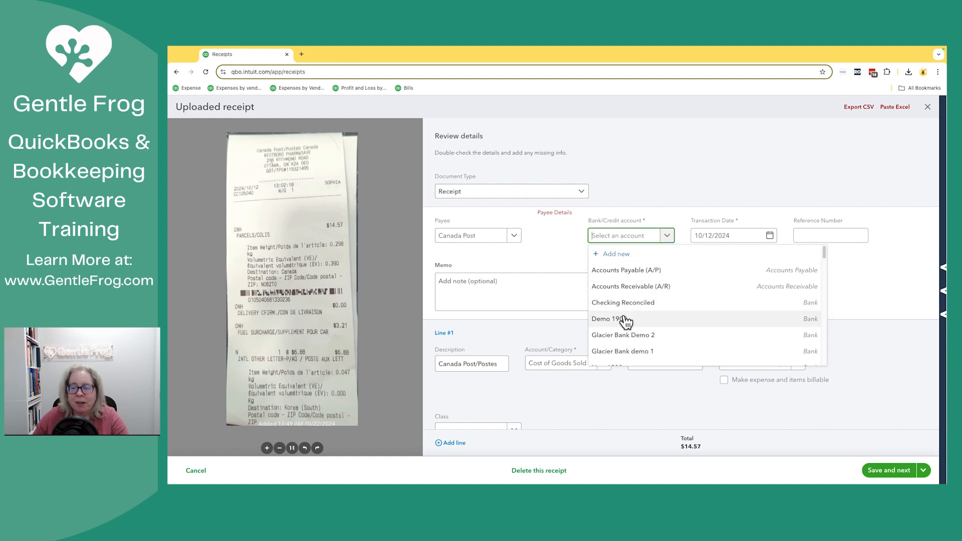
{"action": "left_click", "coordinate": [606, 319]}
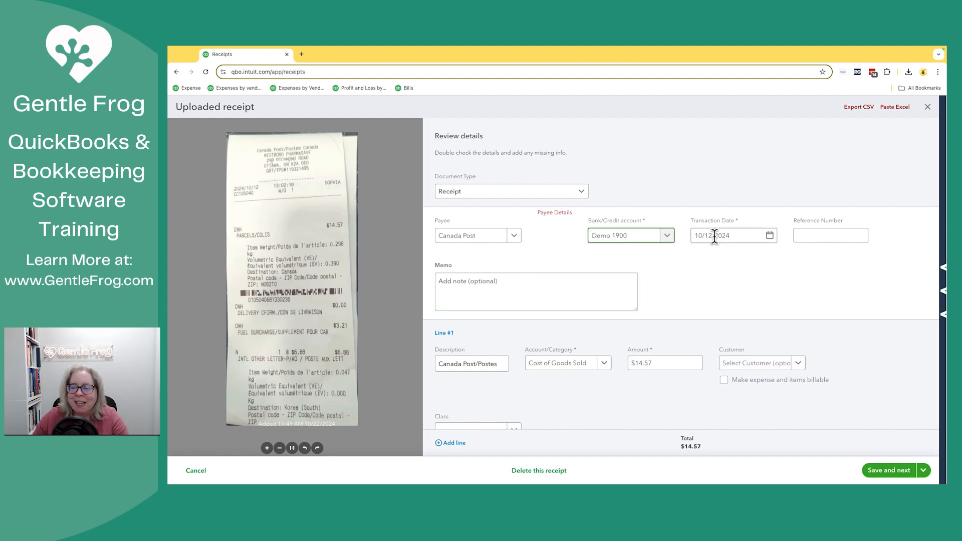
{"action": "left_click", "coordinate": [730, 235]}
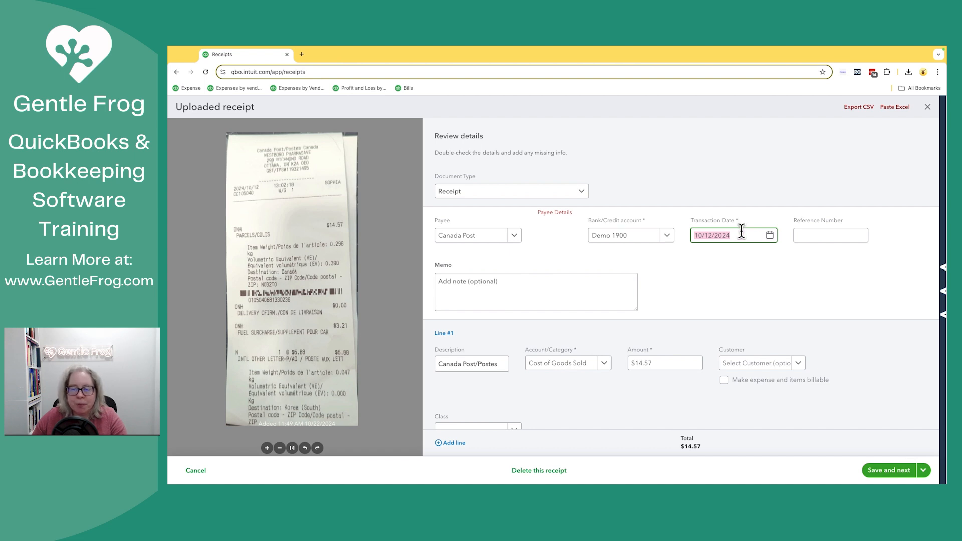
Step: Enter 'Memo demo' as the receipt's memo
{"action": "left_click", "coordinate": [536, 291]}
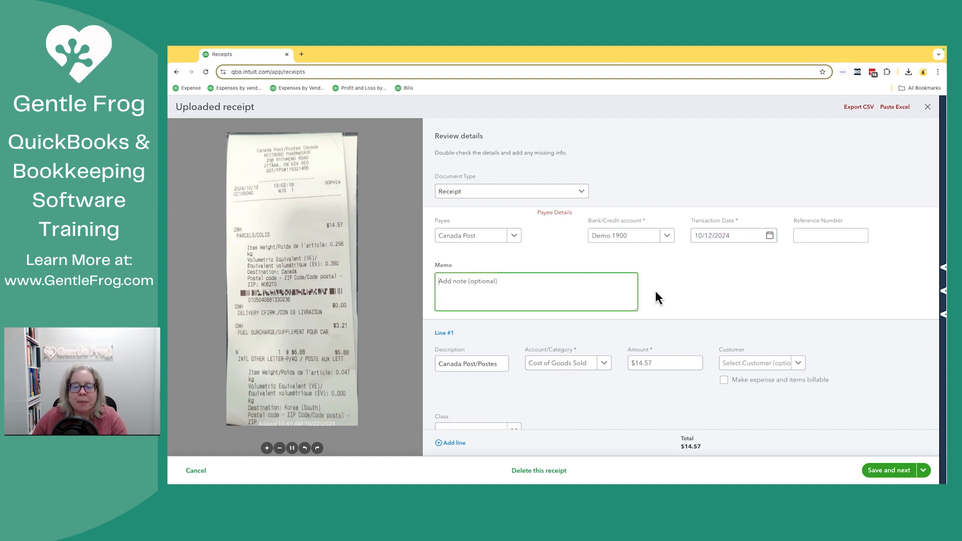
{"action": "type", "text": "Memo"}
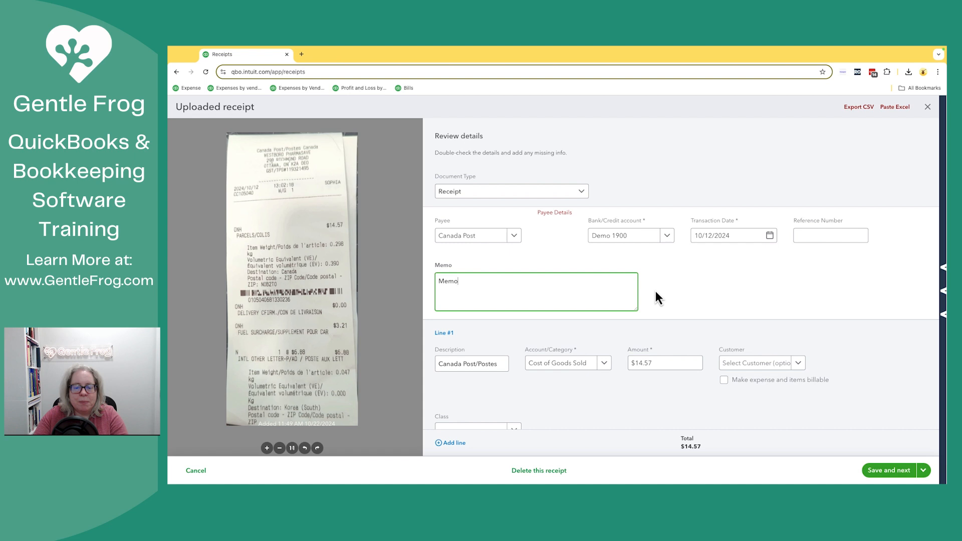
{"action": "type", "text": "demo"}
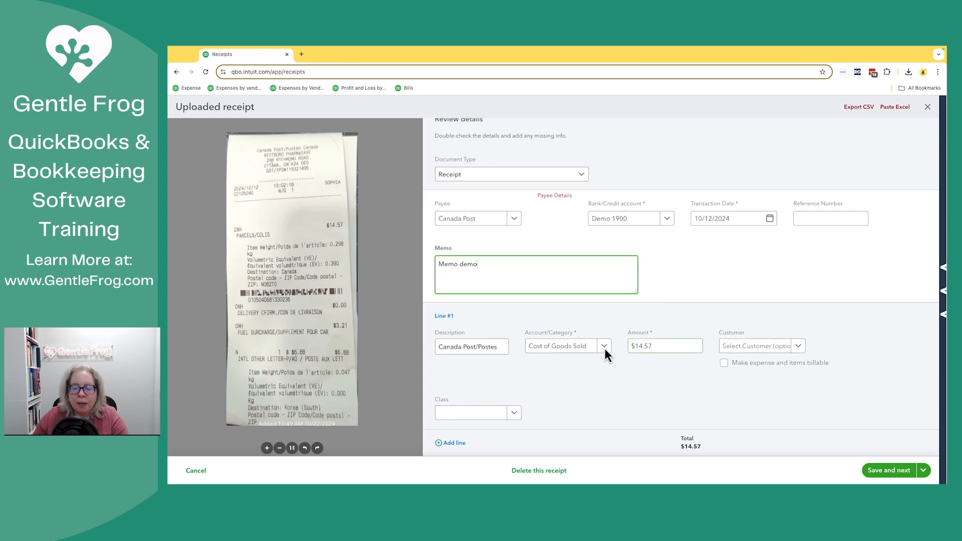
{"action": "left_click", "coordinate": [604, 345]}
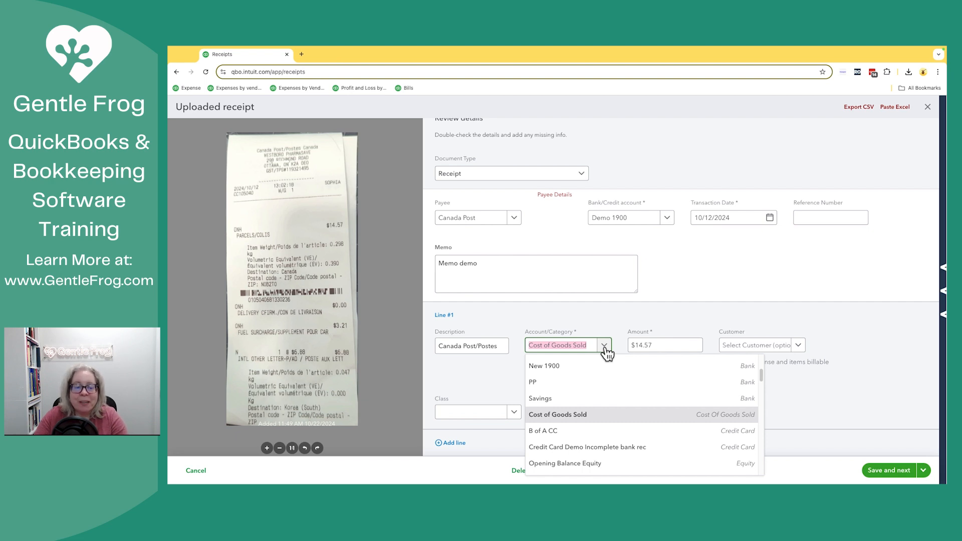
Step: Add a new Postage account under Expenses and use it as the line's category
{"action": "type", "text": "ship"}
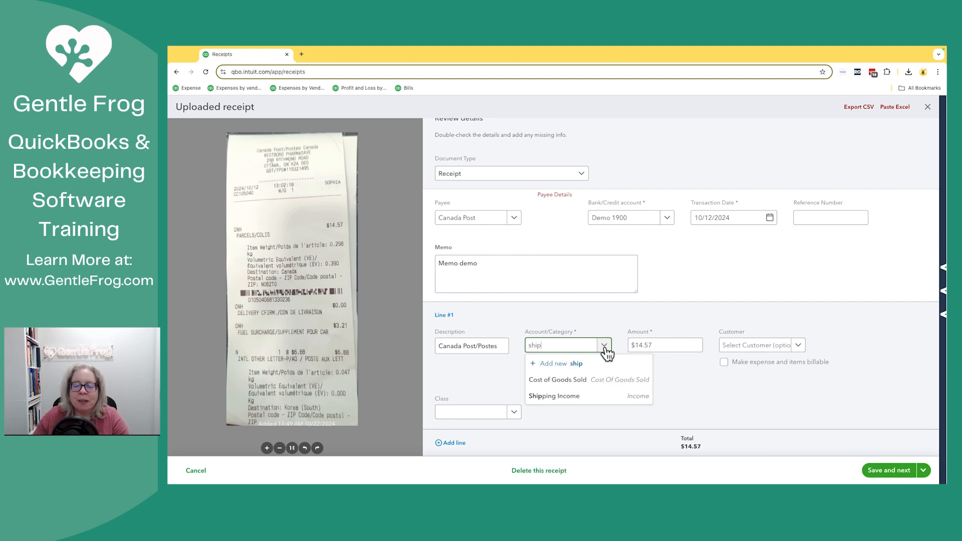
{"action": "type", "text": "Postage"}
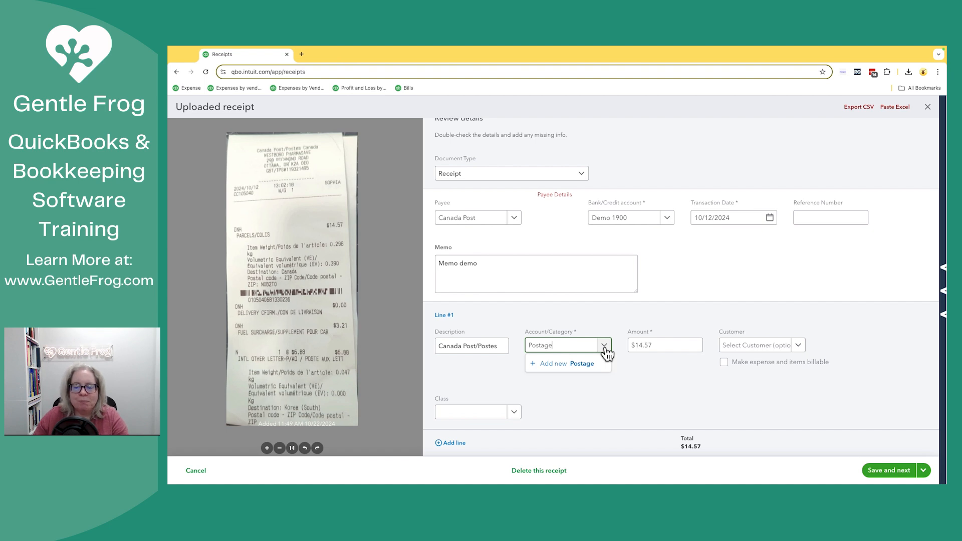
{"action": "mouse_move", "coordinate": [576, 363]}
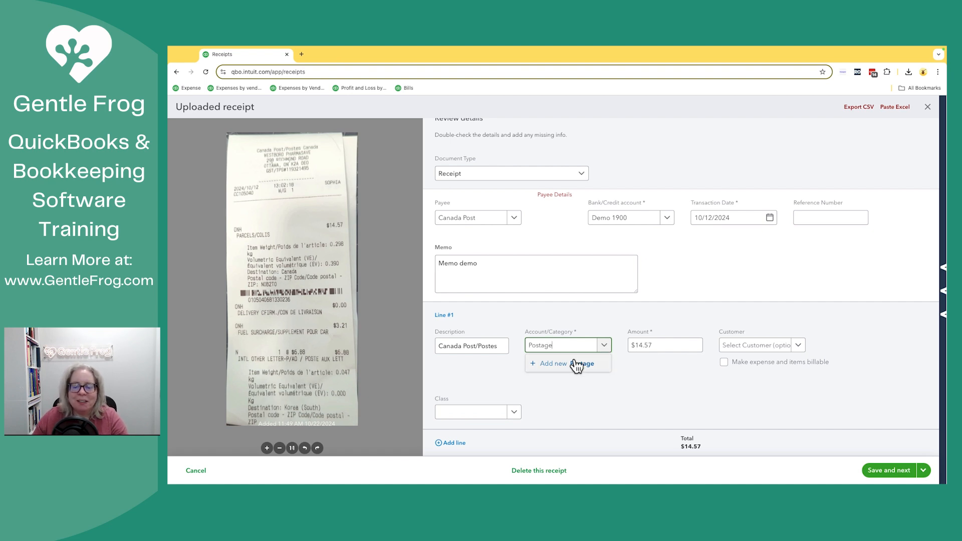
{"action": "left_click", "coordinate": [552, 363]}
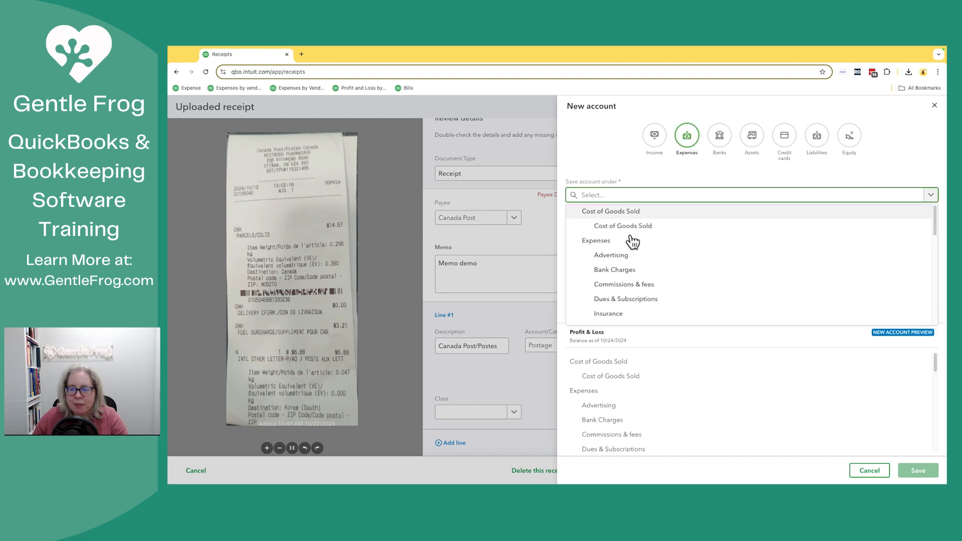
{"action": "left_click", "coordinate": [596, 240]}
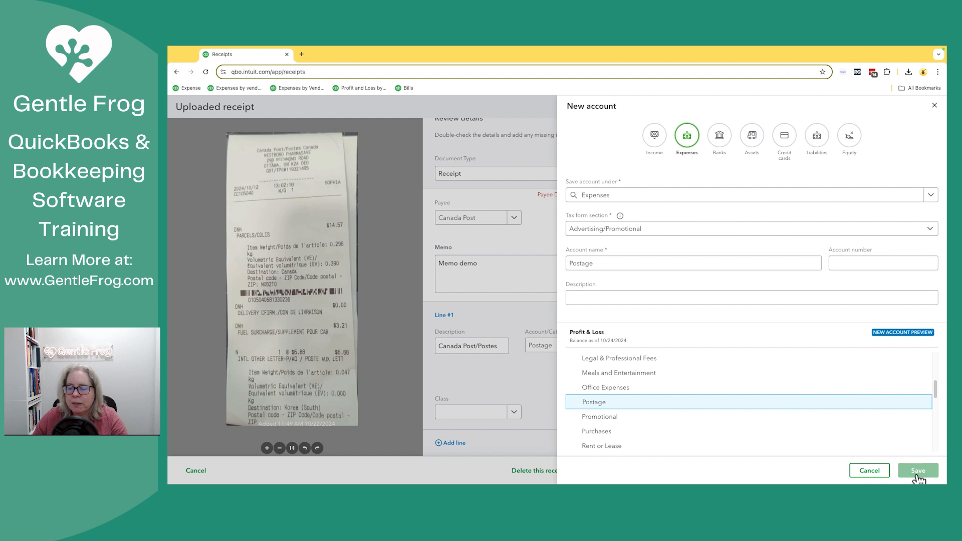
{"action": "left_click", "coordinate": [918, 470]}
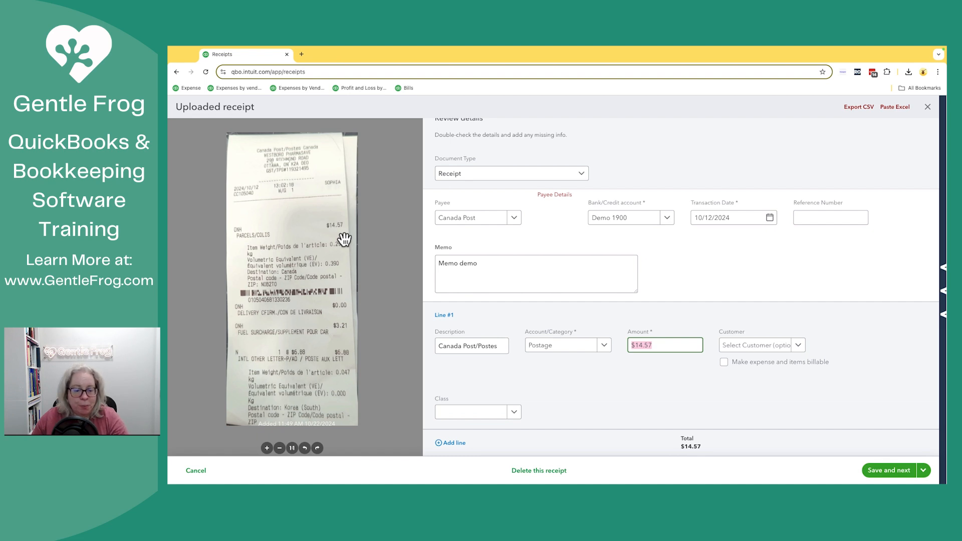
{"action": "mouse_move", "coordinate": [345, 338]}
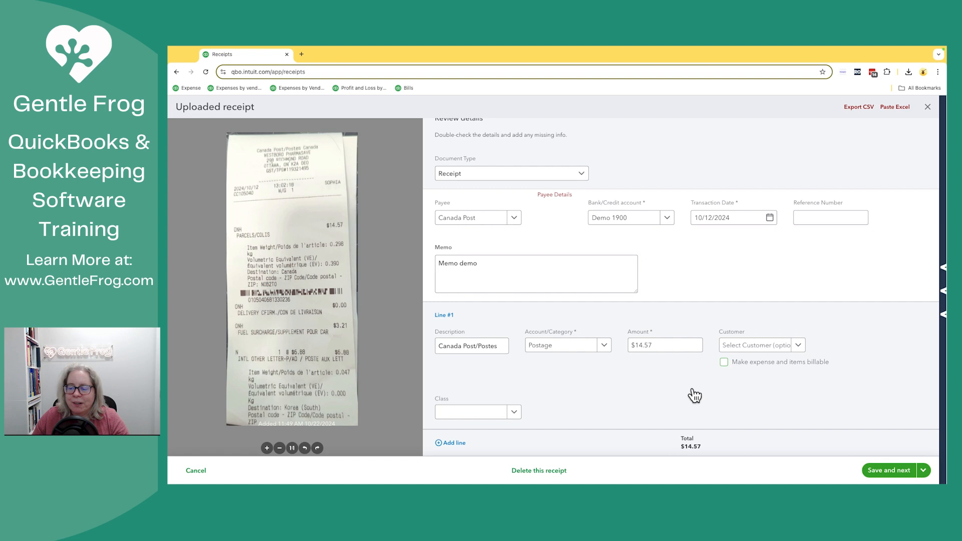
{"action": "mouse_move", "coordinate": [758, 404]}
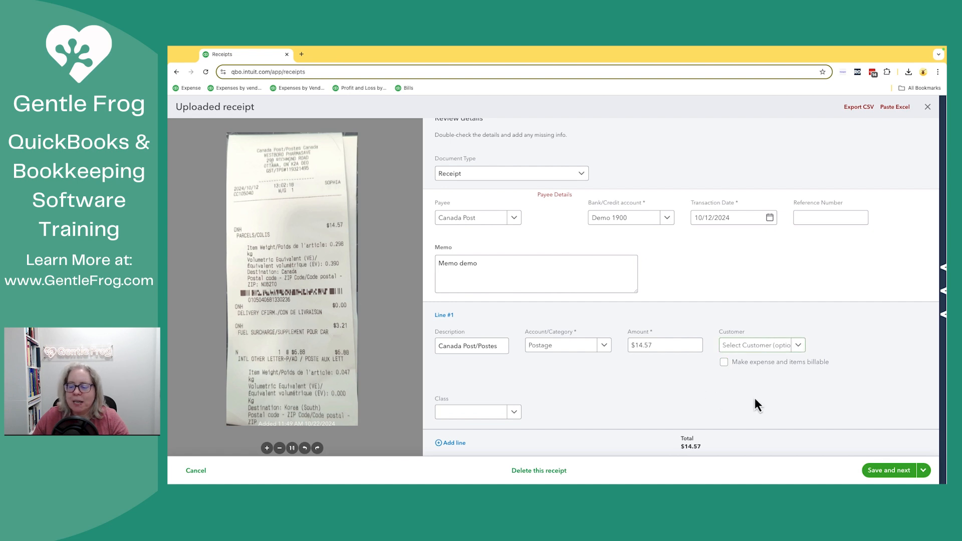
{"action": "mouse_move", "coordinate": [762, 405]}
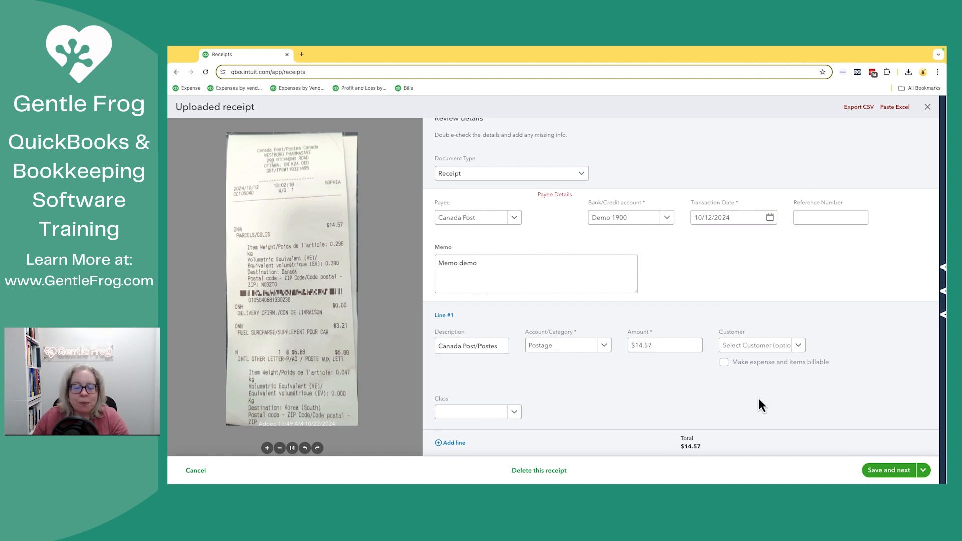
{"action": "mouse_move", "coordinate": [888, 470]}
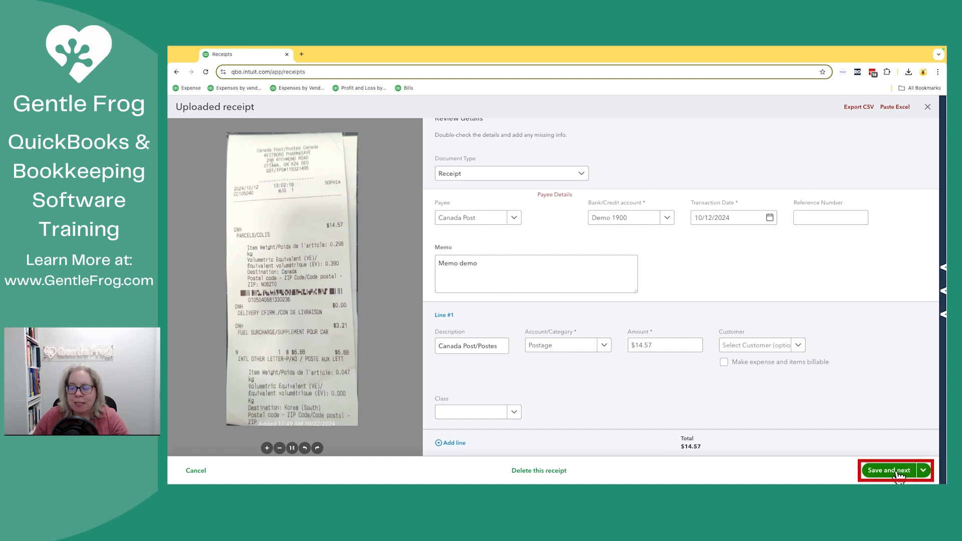
Step: Create the $14.57 expense from the receipt and view it under Reviewed
{"action": "left_click", "coordinate": [888, 470]}
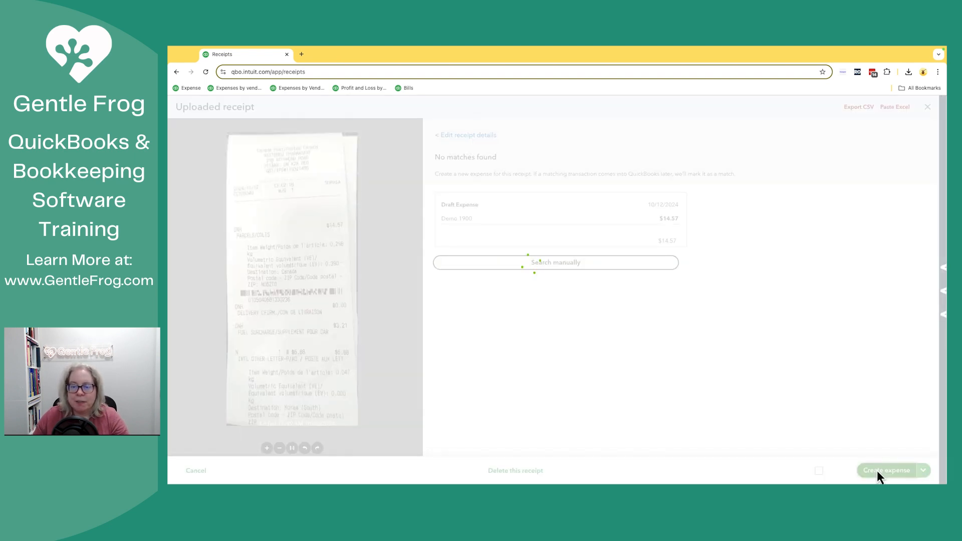
{"action": "left_click", "coordinate": [889, 470]}
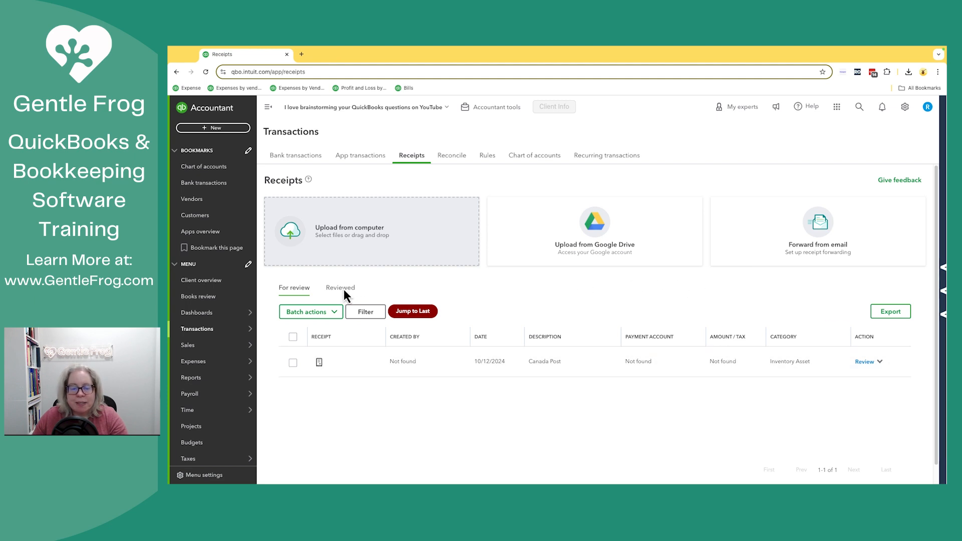
{"action": "left_click", "coordinate": [340, 288]}
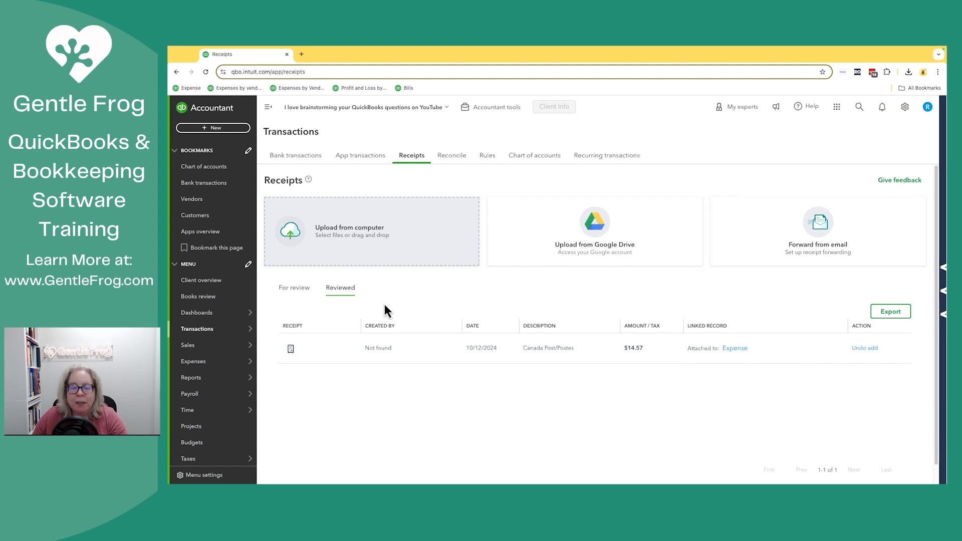
Step: Find the $14.57 Canada Post expense via search, add Demo Tag, and save it
{"action": "left_click", "coordinate": [294, 287]}
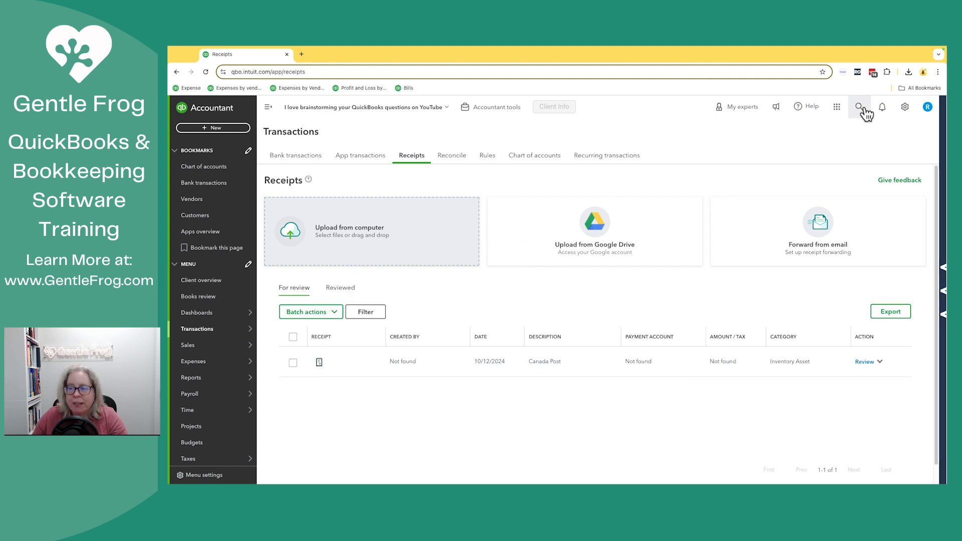
{"action": "left_click", "coordinate": [859, 106]}
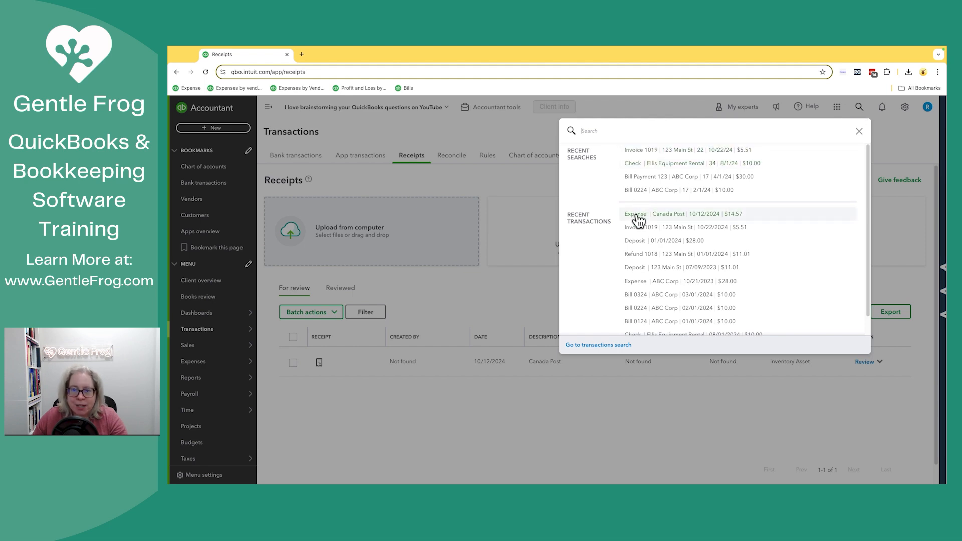
{"action": "left_click", "coordinate": [636, 213]}
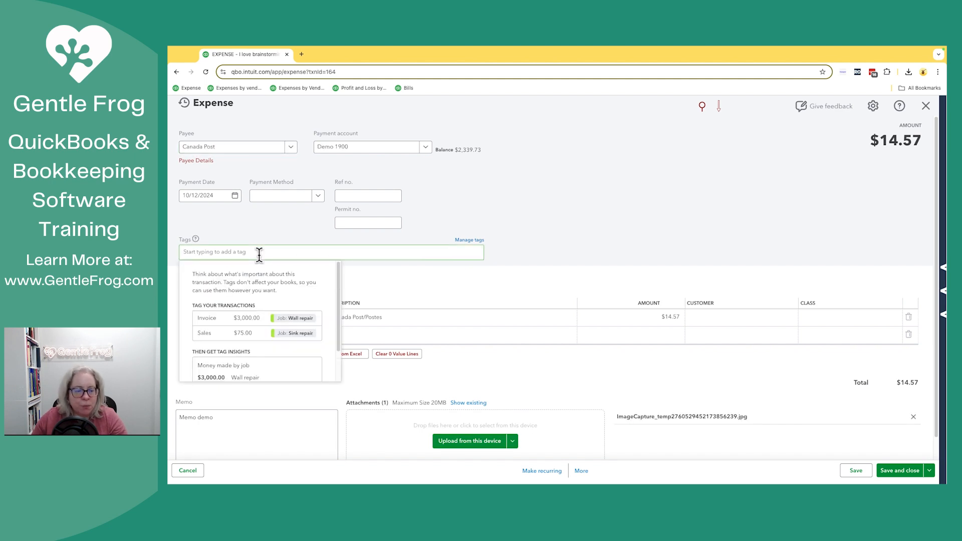
{"action": "type", "text": "Dem"}
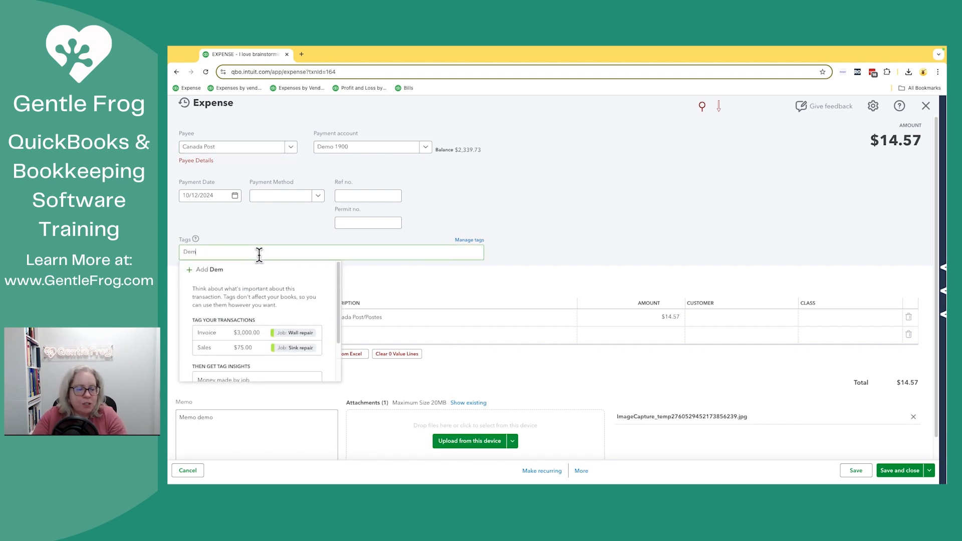
{"action": "left_click", "coordinate": [211, 269]}
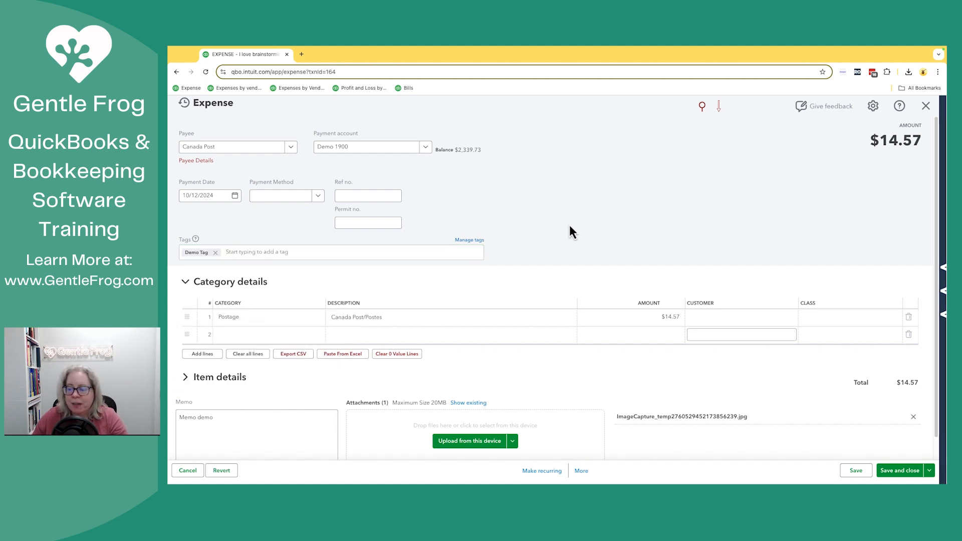
{"action": "left_click", "coordinate": [900, 470]}
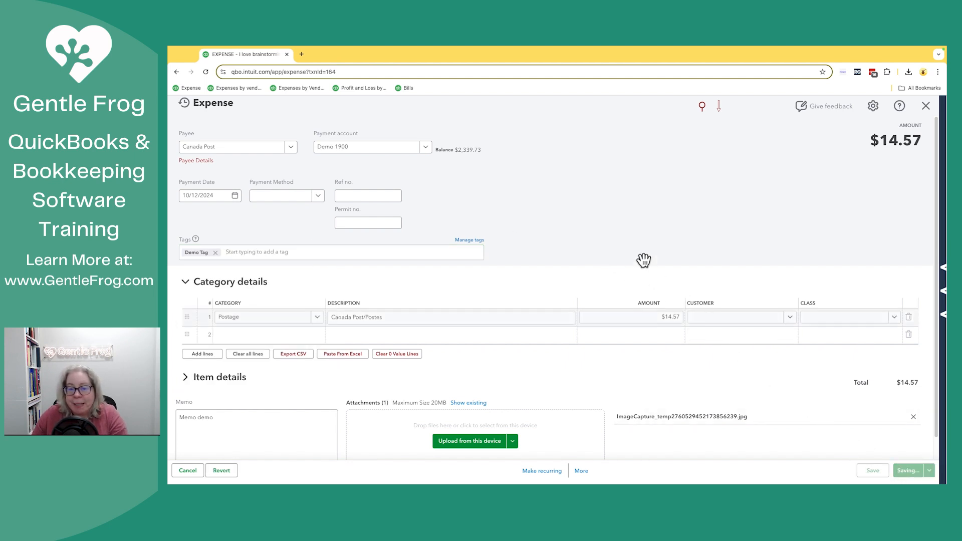
{"action": "left_click", "coordinate": [909, 470]}
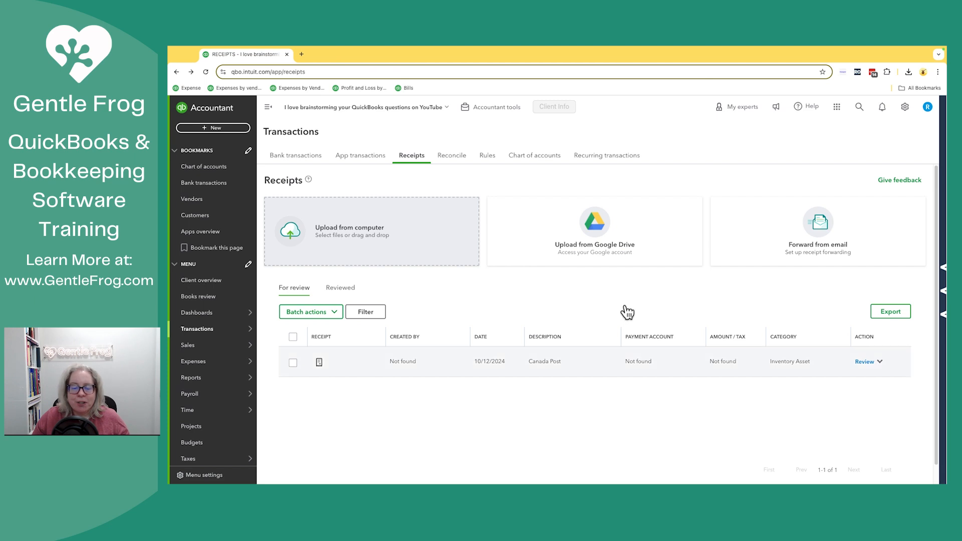
{"action": "mouse_move", "coordinate": [833, 361]}
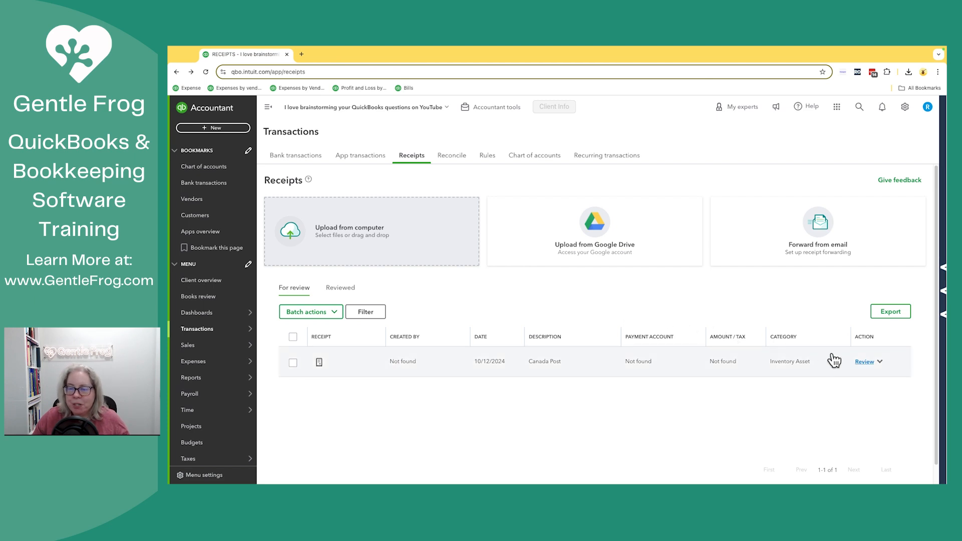
Step: Open the remaining receipt and set payee Canada Post and account Demo 1900
{"action": "left_click", "coordinate": [864, 361]}
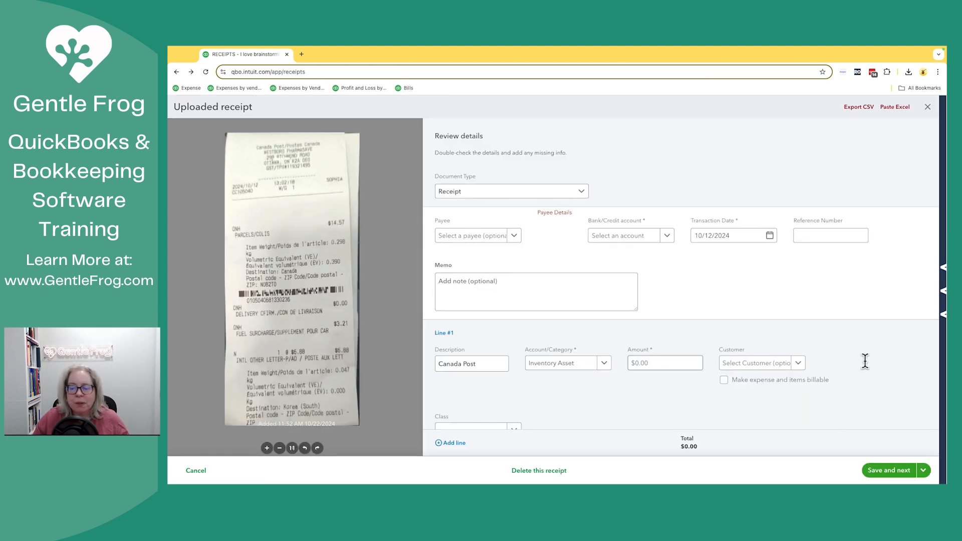
{"action": "left_click", "coordinate": [477, 235]}
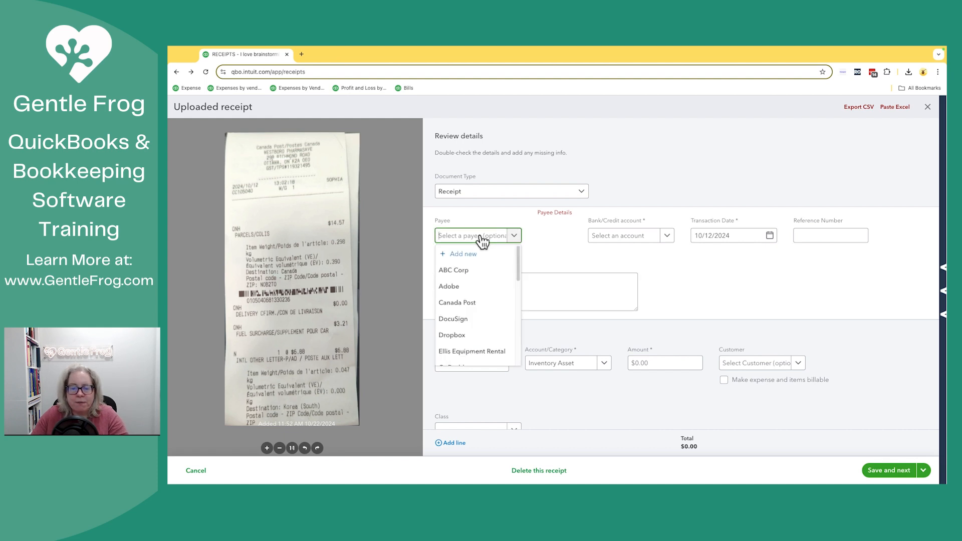
{"action": "type", "text": "cana"}
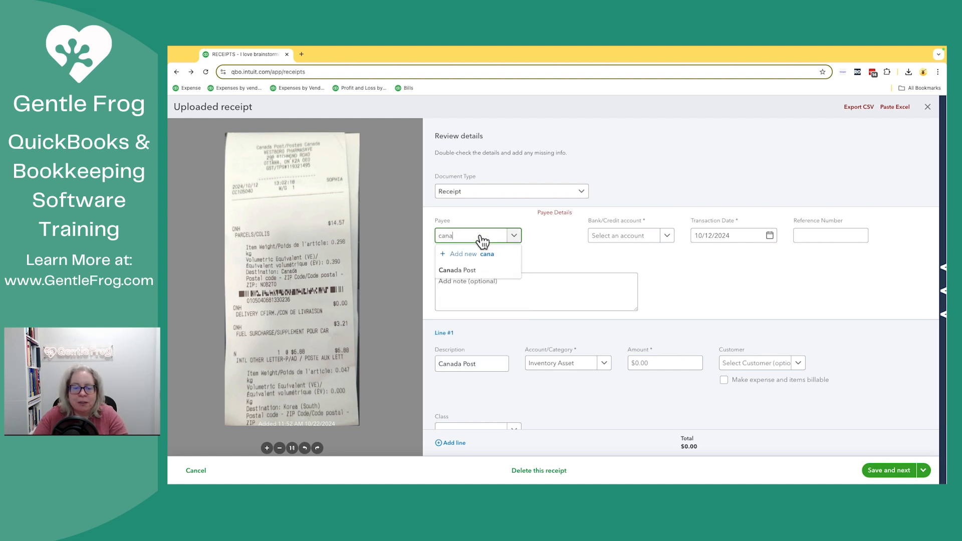
{"action": "left_click", "coordinate": [457, 270]}
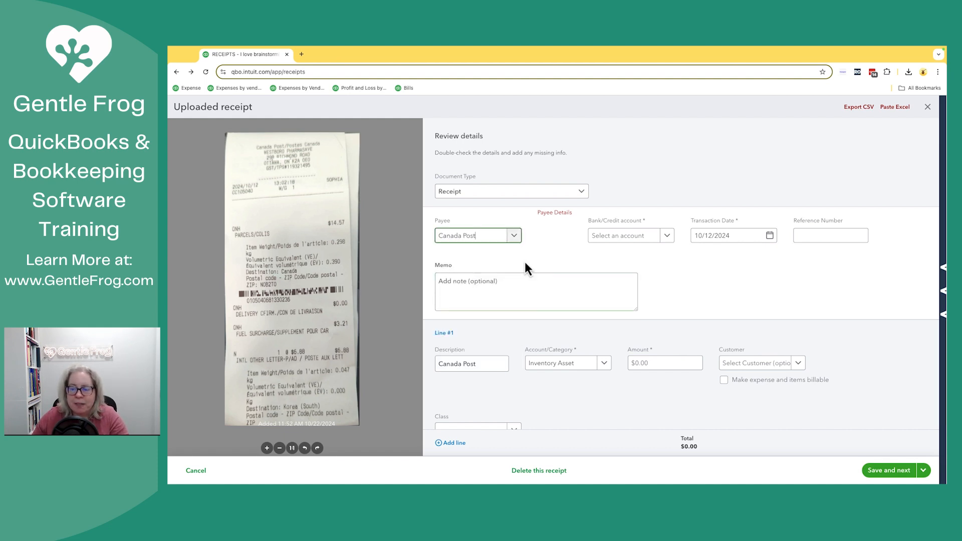
{"action": "left_click", "coordinate": [628, 235]}
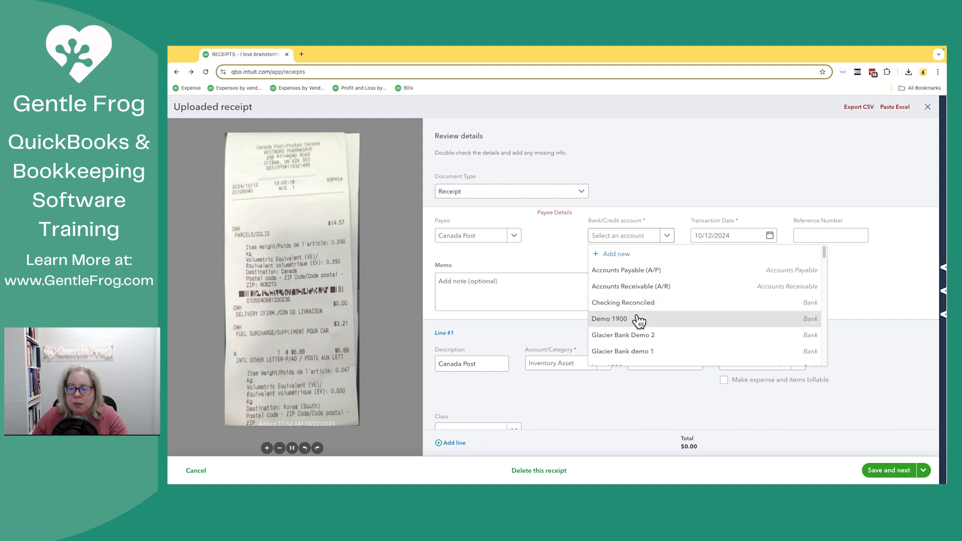
{"action": "left_click", "coordinate": [608, 318]}
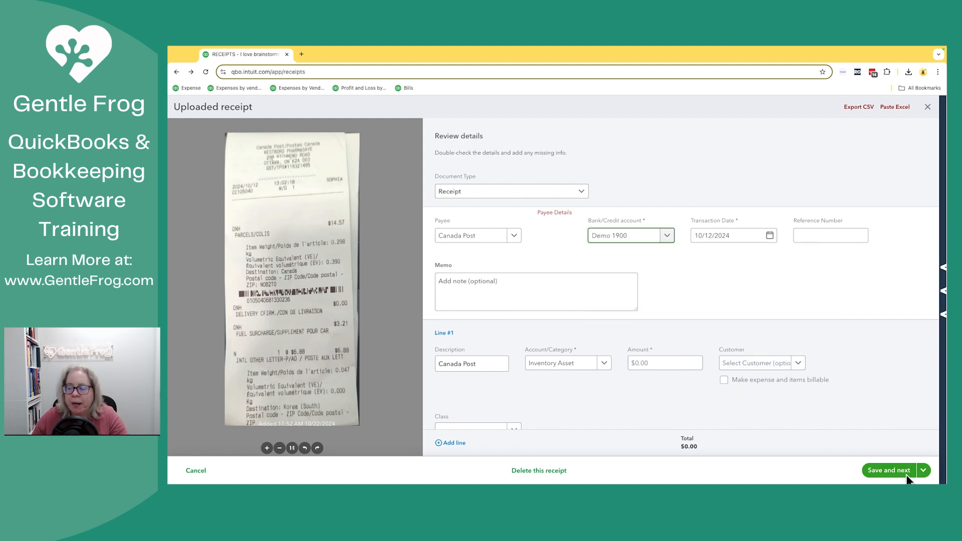
Step: Enter the amount 14.57 and continue to matching
{"action": "left_click", "coordinate": [887, 470]}
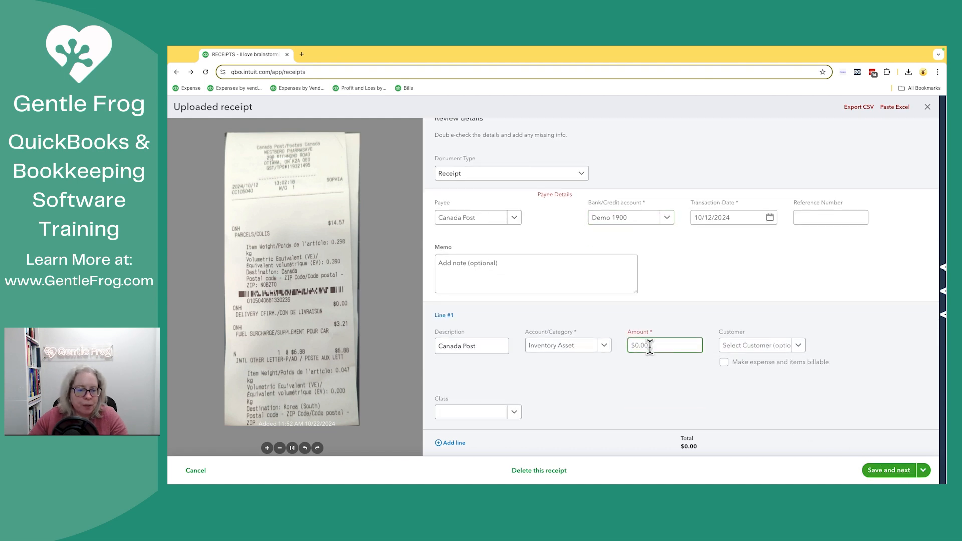
{"action": "type", "text": "14.57"}
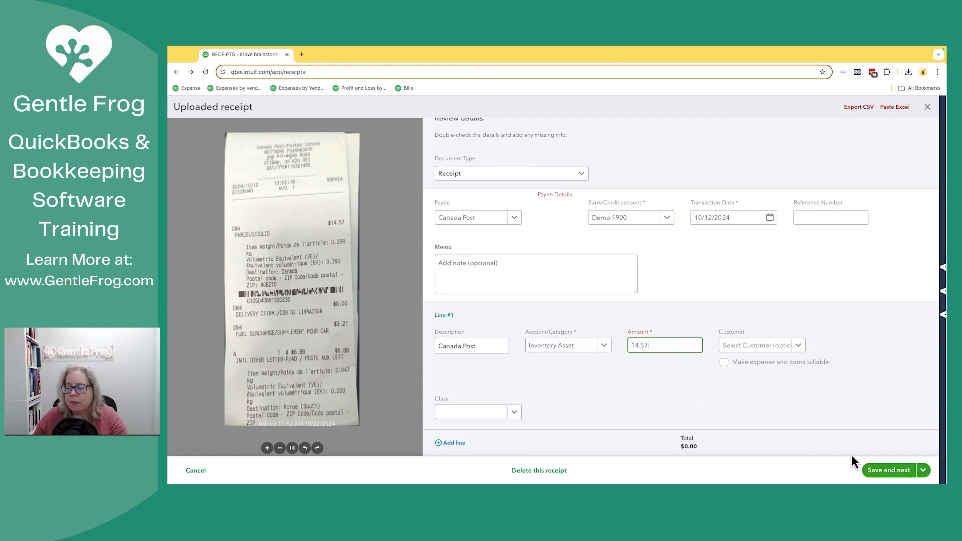
{"action": "left_click", "coordinate": [888, 470]}
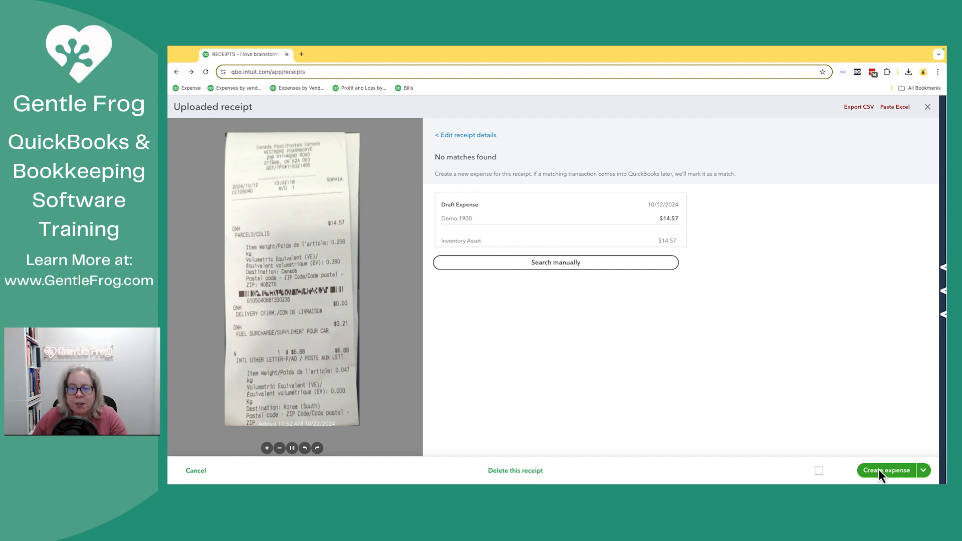
Step: Search manually for a $14.57 Demo 1900 match, find none, and close the receipt
{"action": "left_click", "coordinate": [555, 262]}
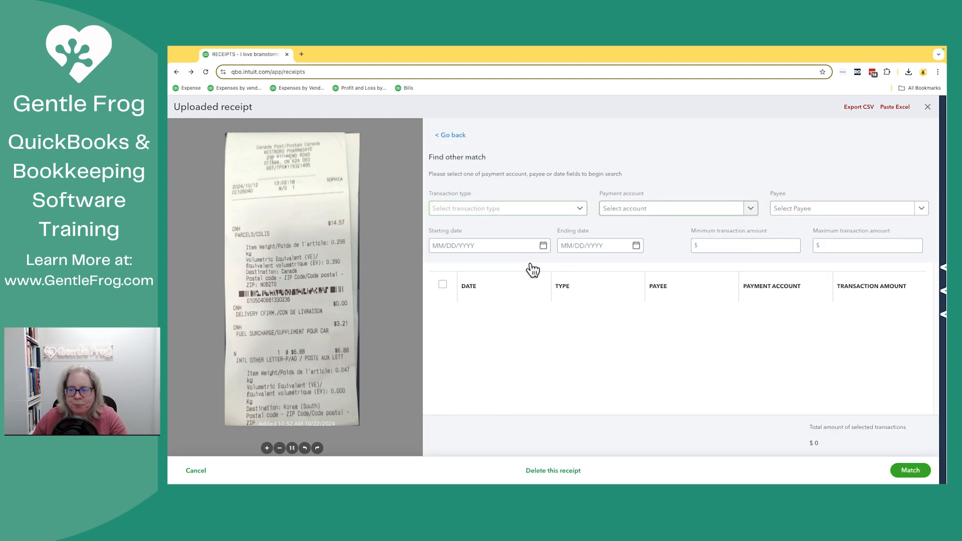
{"action": "left_click", "coordinate": [745, 246]}
{"action": "type", "text": "14.57"}
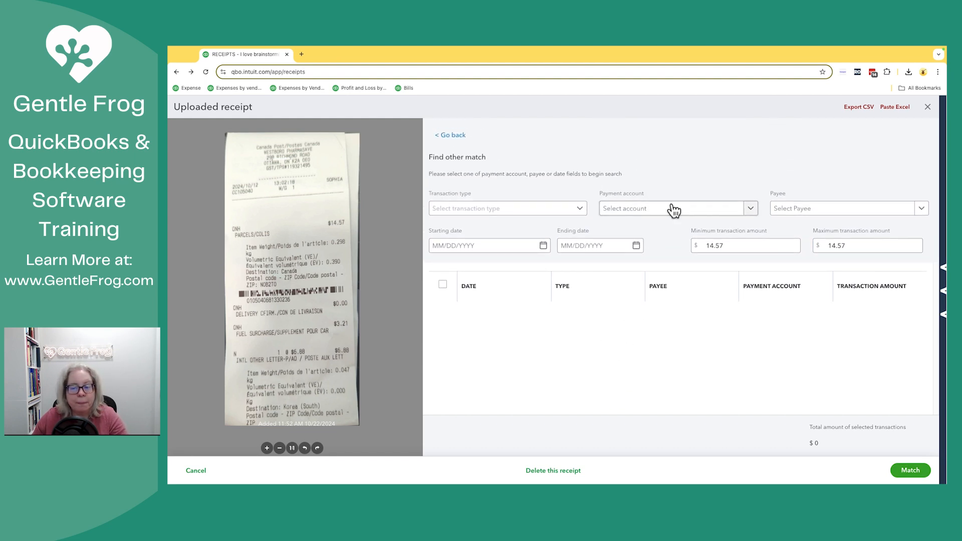
{"action": "left_click", "coordinate": [675, 208]}
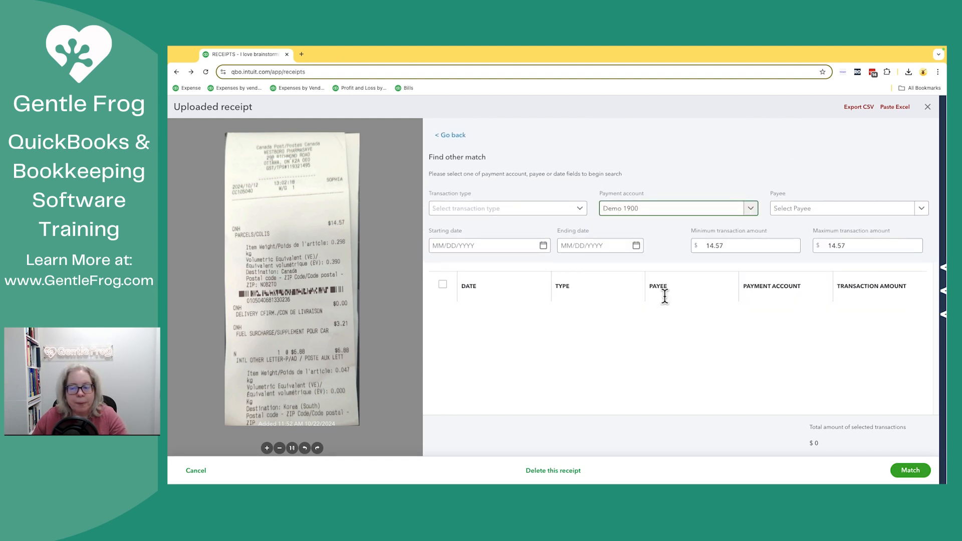
{"action": "scroll", "scroll_direction": "down", "scroll_amount": 3}
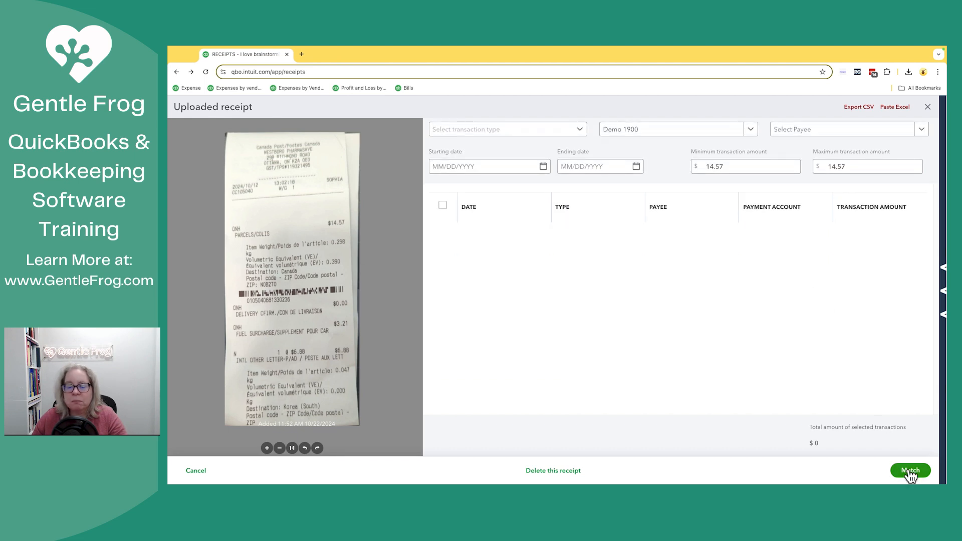
{"action": "left_click", "coordinate": [910, 471]}
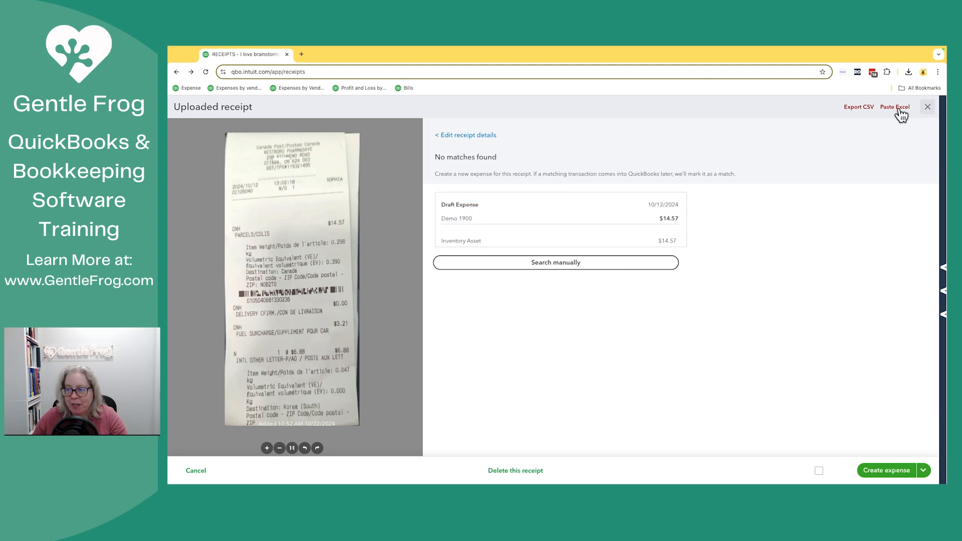
{"action": "left_click", "coordinate": [927, 106]}
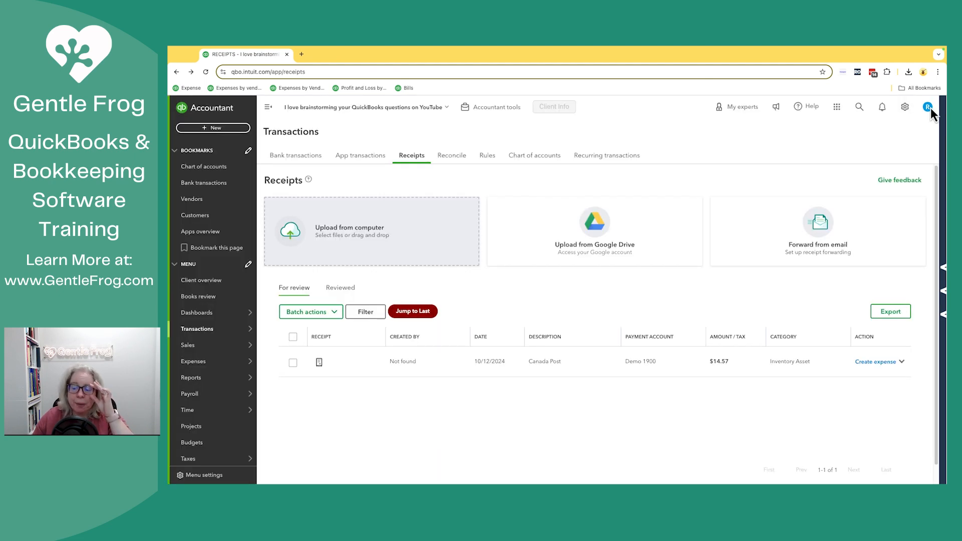
Step: Delete the duplicate Canada Post receipt from its Action menu and confirm with Yes
{"action": "left_click", "coordinate": [901, 361]}
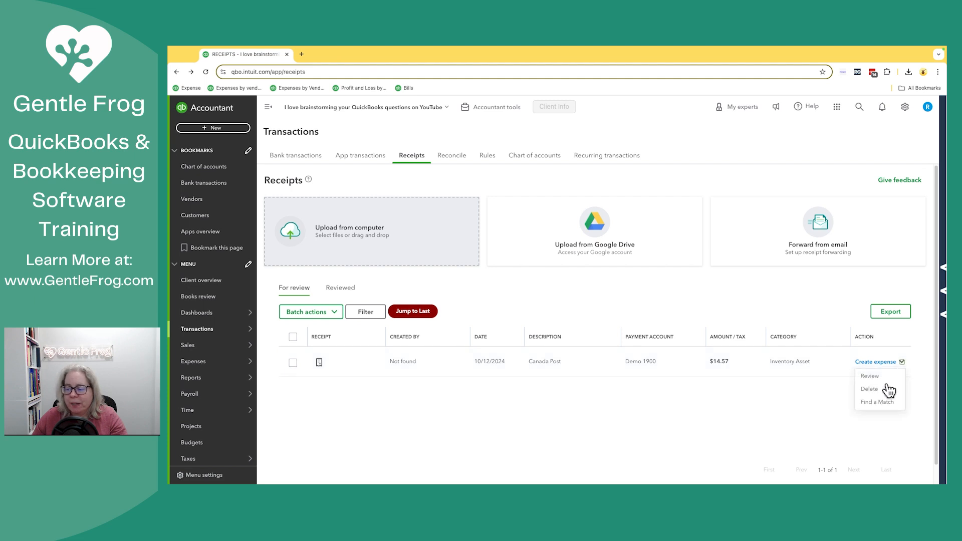
{"action": "left_click", "coordinate": [869, 388]}
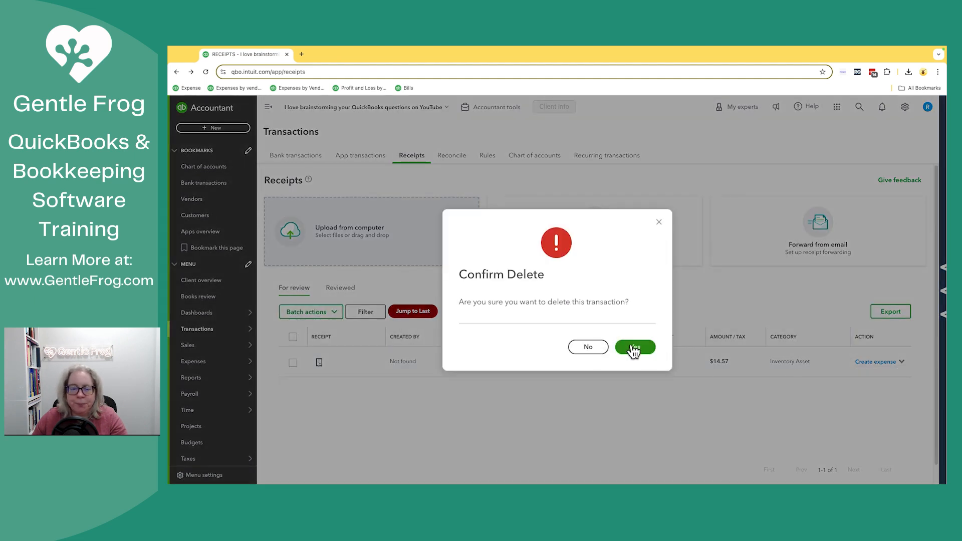
{"action": "left_click", "coordinate": [634, 347]}
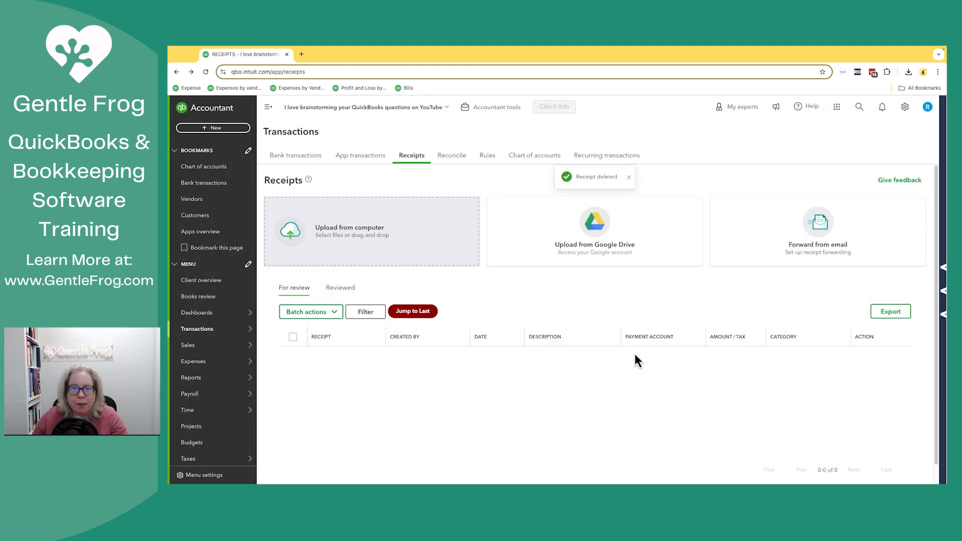